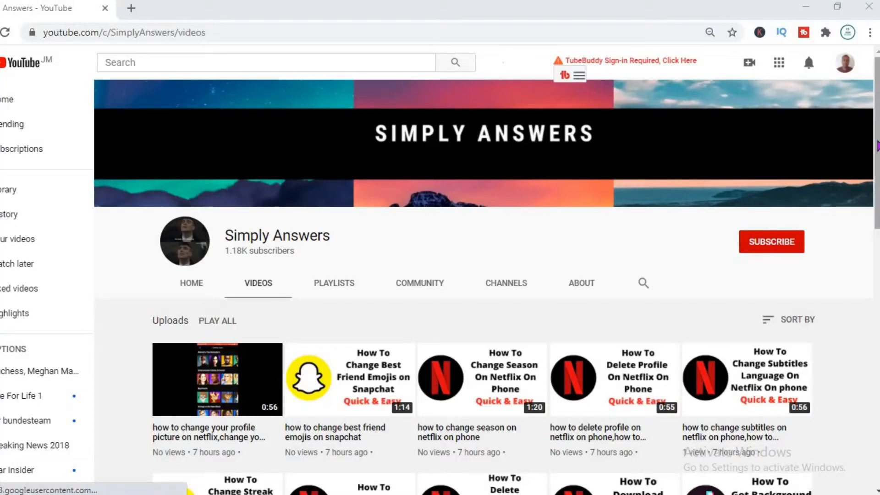
- Swipe to the second home page and reach the Motivation - Daily quotes App Store listing
{"action": "scroll", "scroll_direction": "down", "scroll_amount": 3}
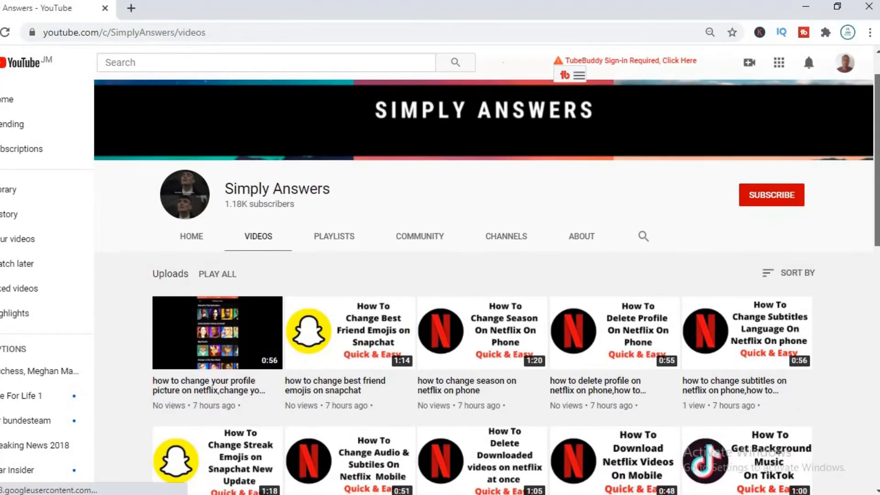
{"action": "mouse_move", "coordinate": [849, 203]}
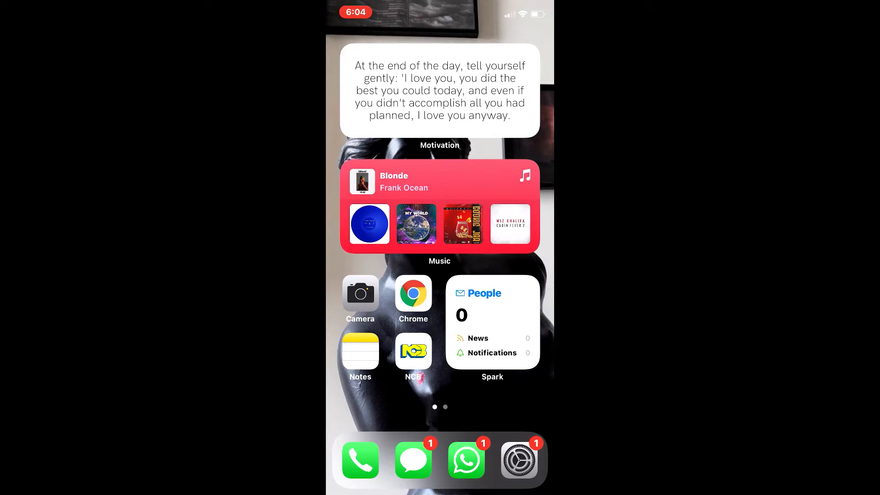
{"action": "scroll", "scroll_direction": "left", "scroll_amount": 3}
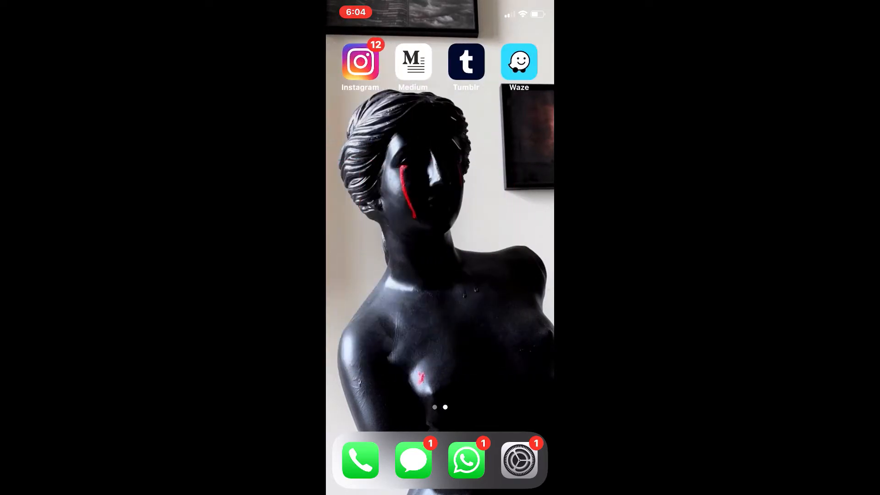
{"action": "scroll", "scroll_direction": "left", "scroll_amount": 3}
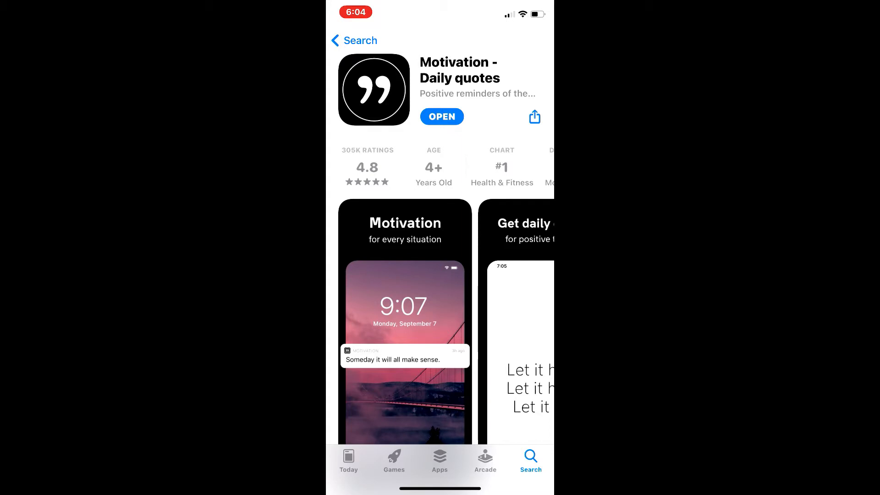
- Open Motivation - Daily quotes from its App Store page to reach the motivation-type setup
{"action": "left_click", "coordinate": [441, 117]}
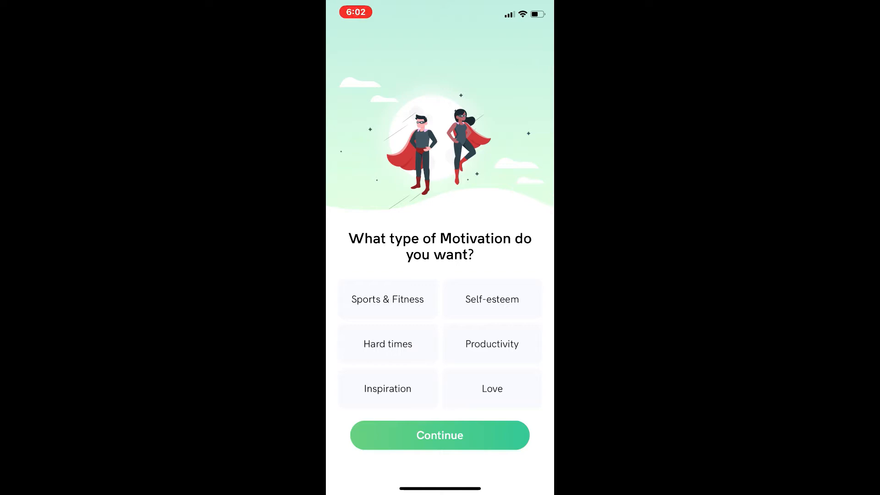
- Pick Sports & Fitness, Productivity and Inspiration, continue, and allow notifications
{"action": "left_click", "coordinate": [388, 388]}
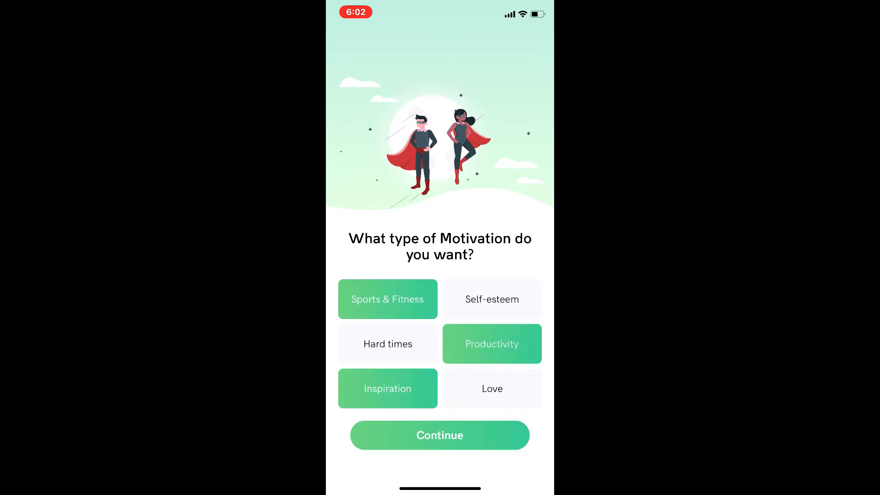
{"action": "left_click", "coordinate": [440, 434]}
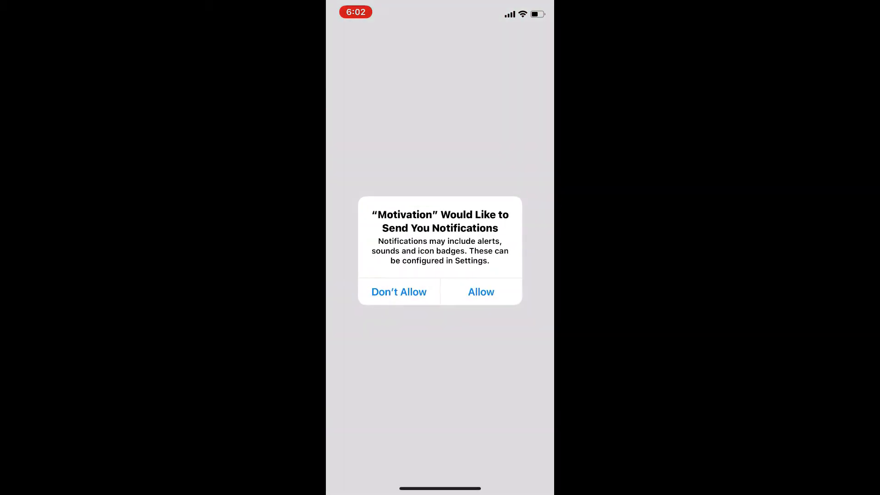
{"action": "left_click", "coordinate": [480, 291]}
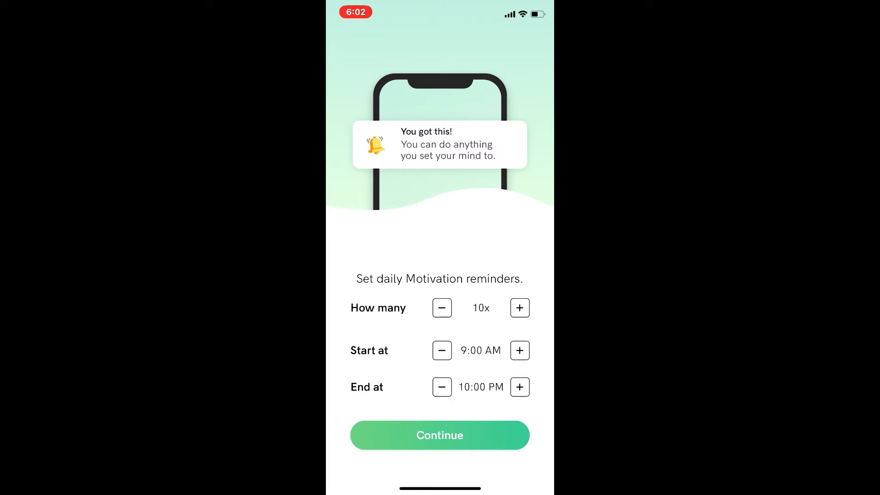
- Move the reminder start time to 5:30 AM and confirm the 10-reminder schedule
{"action": "left_click", "coordinate": [442, 350]}
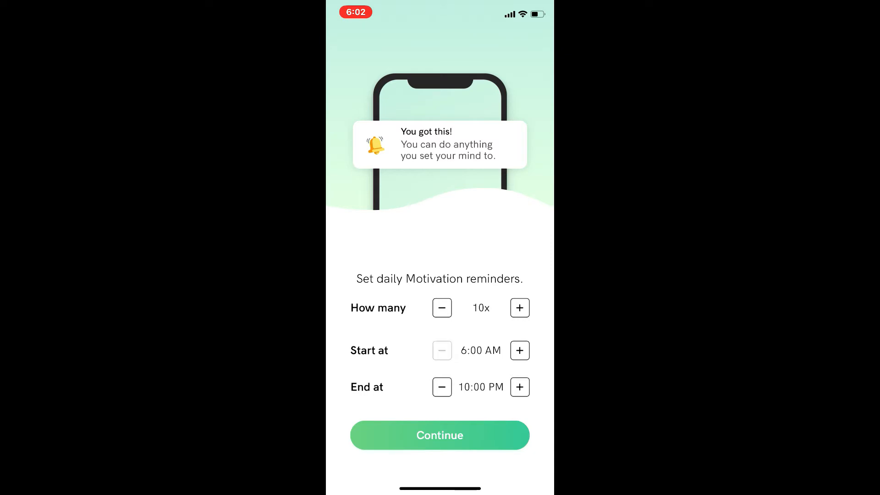
{"action": "left_click", "coordinate": [442, 349]}
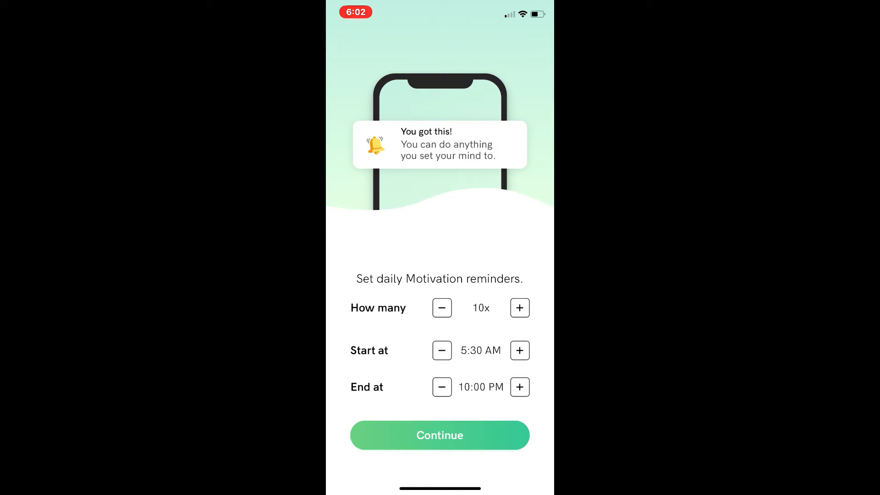
{"action": "left_click", "coordinate": [439, 434]}
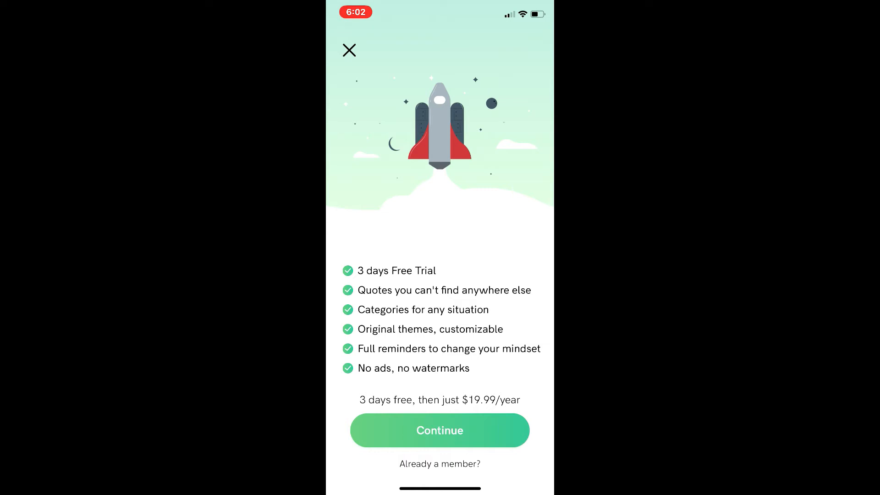
- Close the trial offer, dismiss the Got it! tip, and leave the app
{"action": "left_click", "coordinate": [348, 49]}
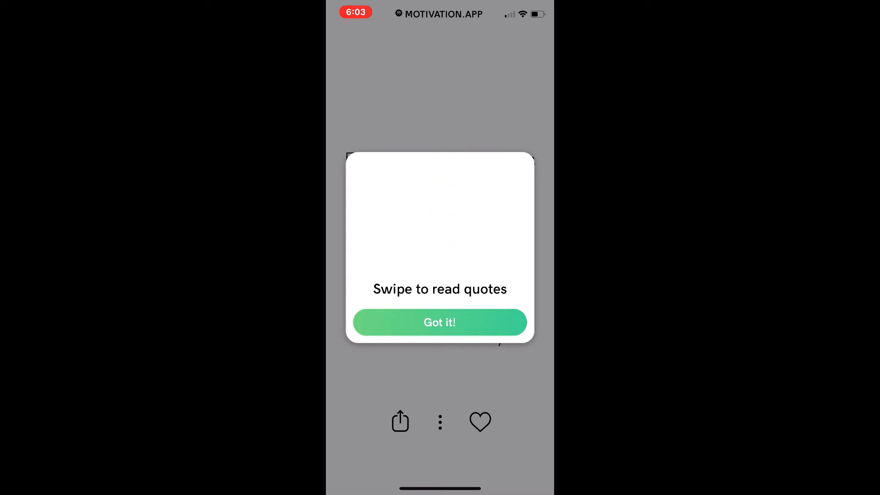
{"action": "left_click", "coordinate": [439, 322]}
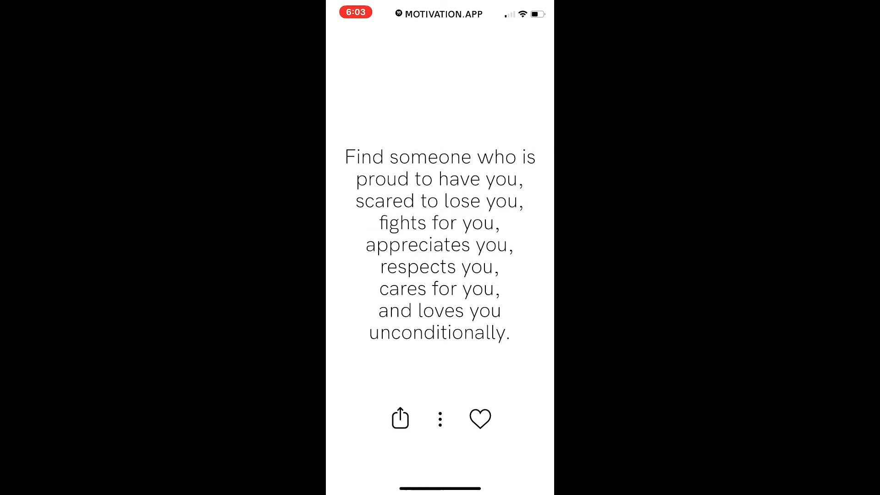
{"action": "left_click", "coordinate": [399, 418]}
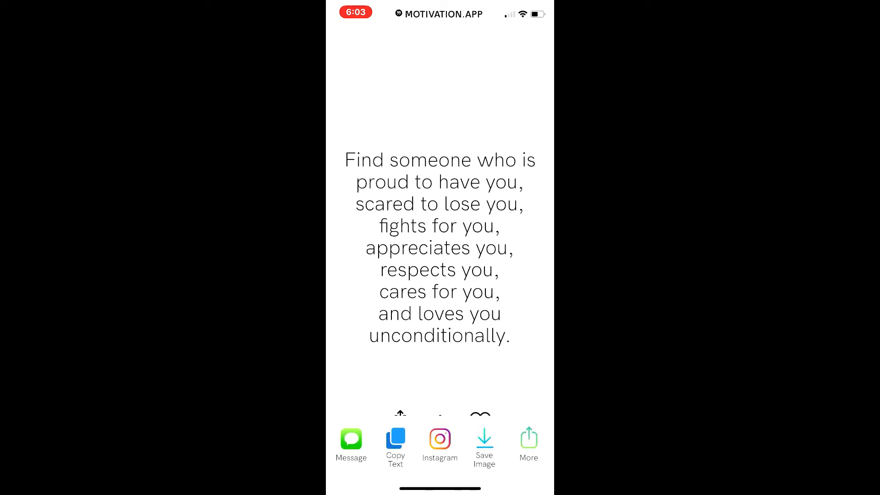
{"action": "left_click", "coordinate": [528, 442]}
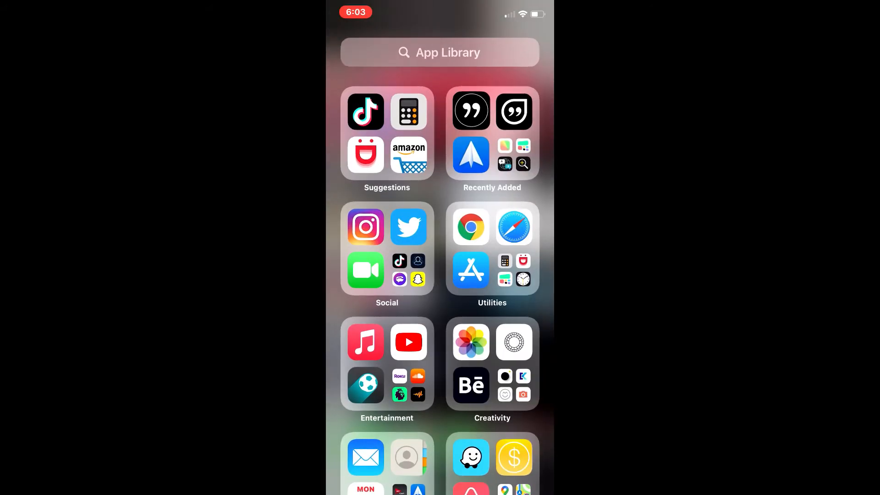
- Swipe back to the first home page and enter icon-editing mode
{"action": "scroll", "scroll_direction": "right", "scroll_amount": 3}
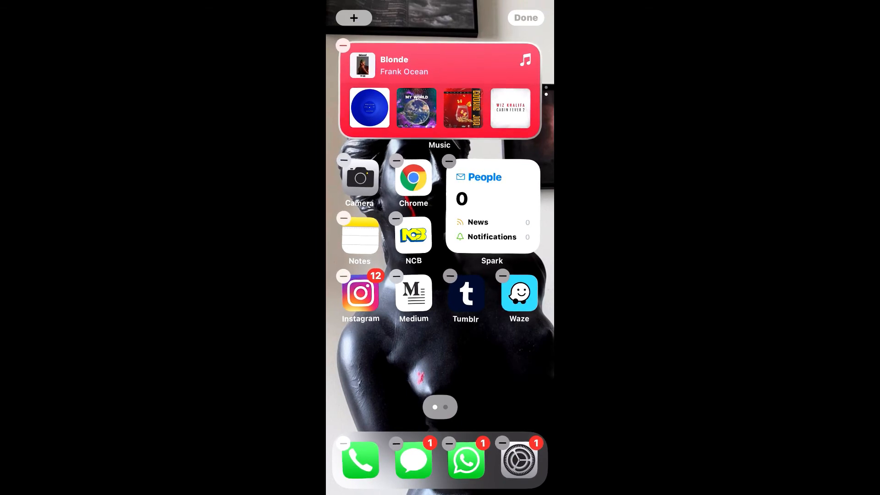
- Open the widget gallery and select the Motivation quotes widget
{"action": "left_click", "coordinate": [353, 17]}
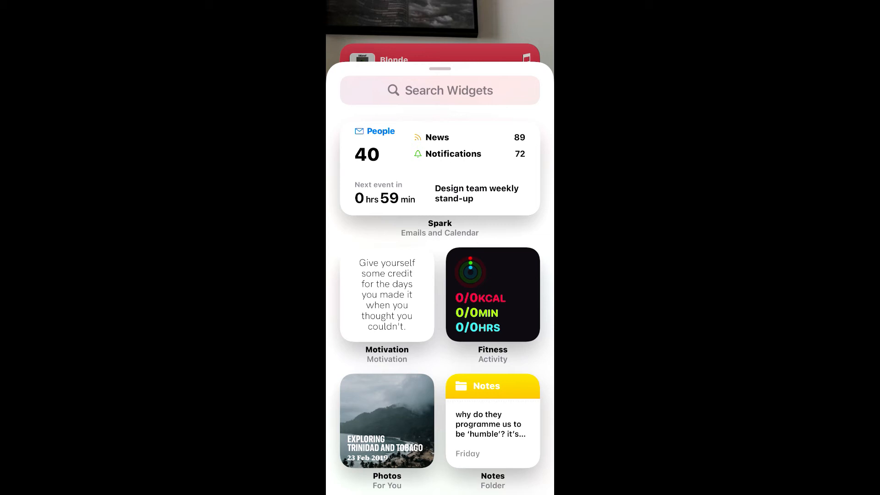
{"action": "left_click", "coordinate": [387, 295]}
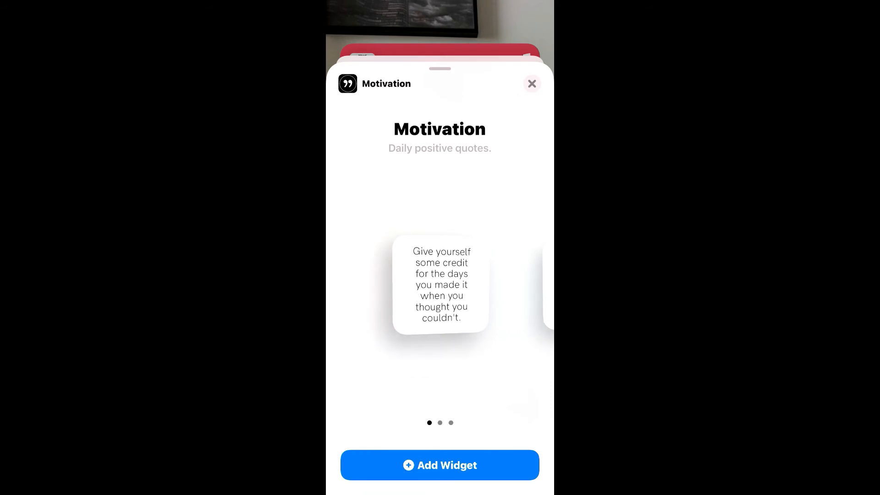
- Add the medium Motivation quote widget to the top of the home page
{"action": "scroll", "scroll_direction": "left", "scroll_amount": 3}
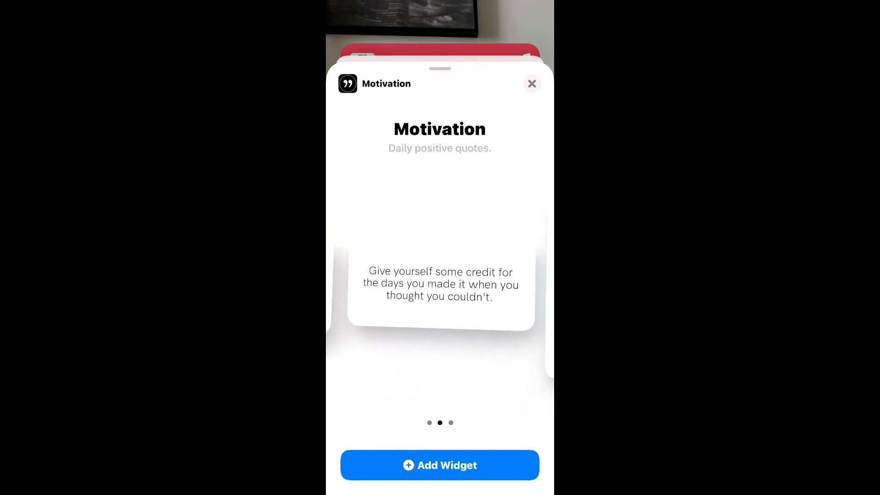
{"action": "left_click", "coordinate": [530, 83]}
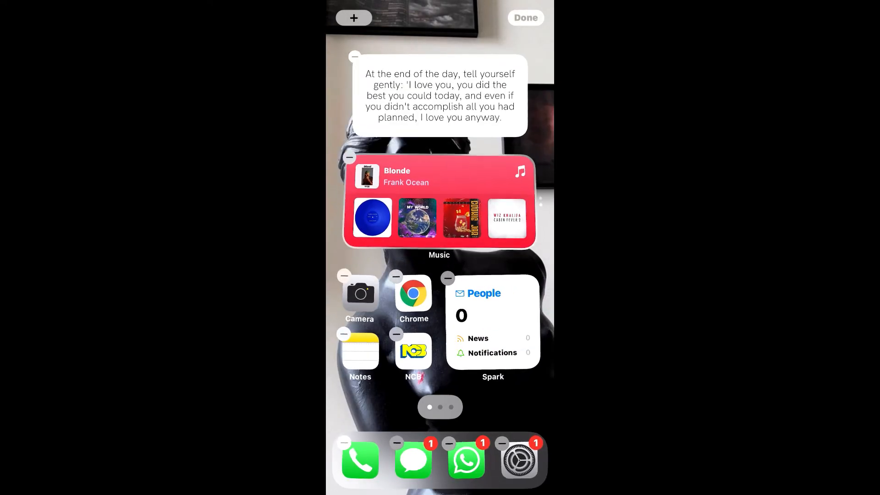